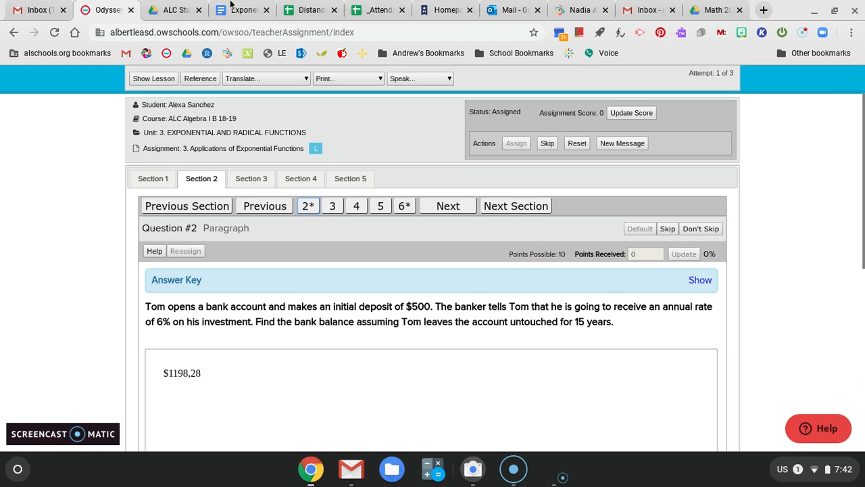
Step: Review the formulas document from annual down to continuous compounding and back up
left_click(242, 9)
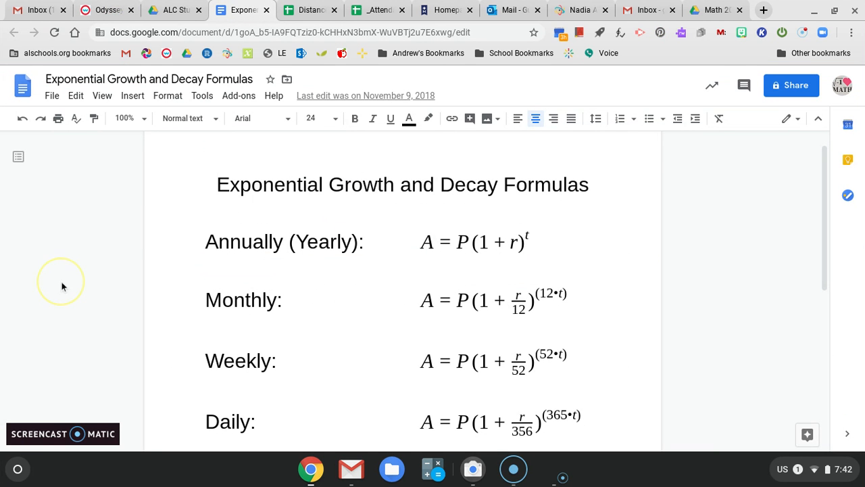
mouse_move(134, 270)
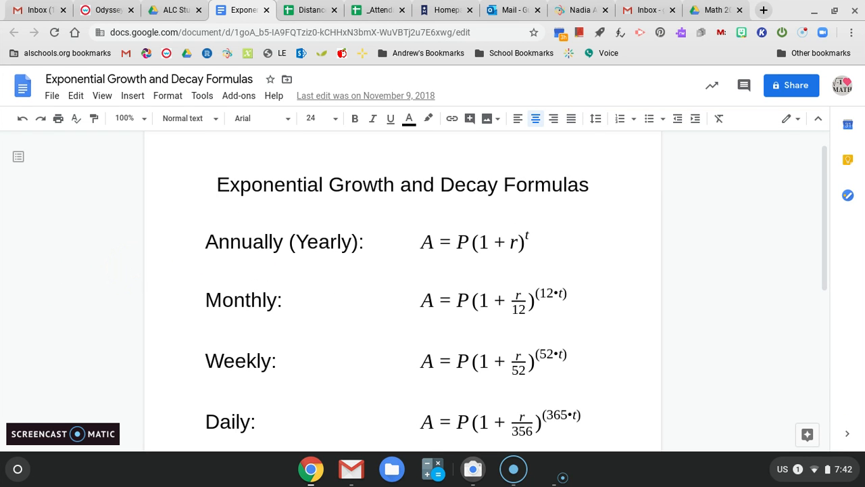
scroll("down", 3)
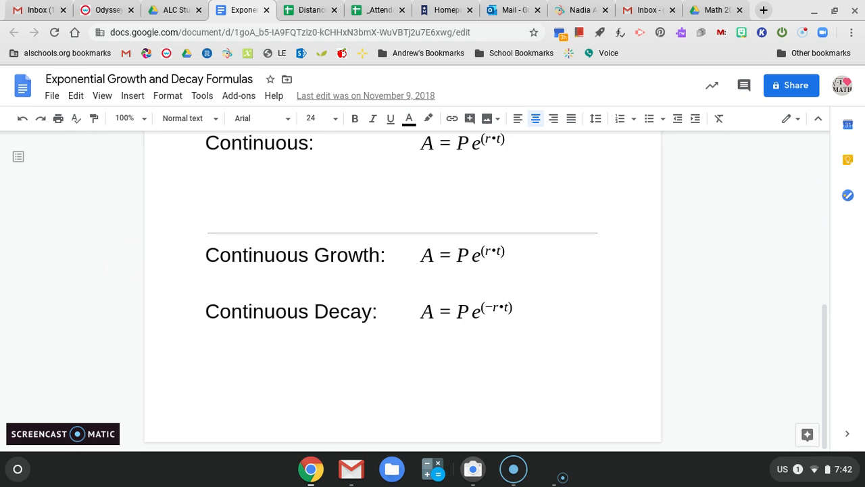
scroll("up", 3)
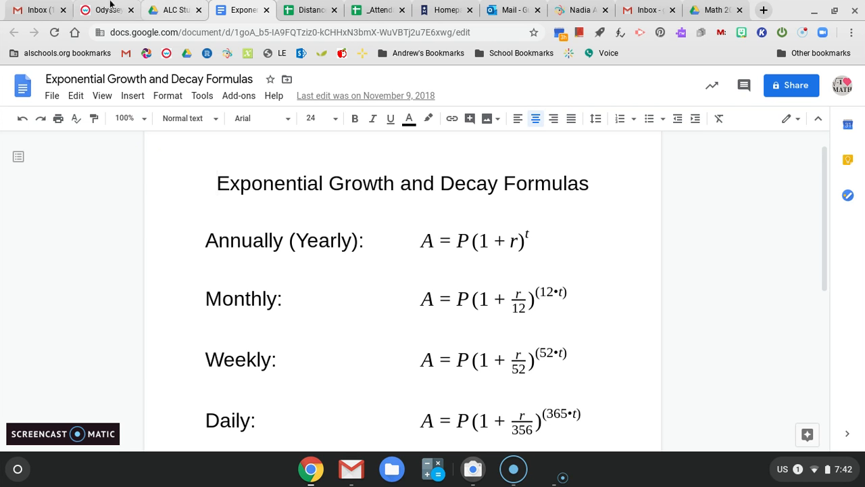
Step: Return to Odysseyware Question 2 on Tom's $500 deposit at 6% for 15 years
left_click(106, 9)
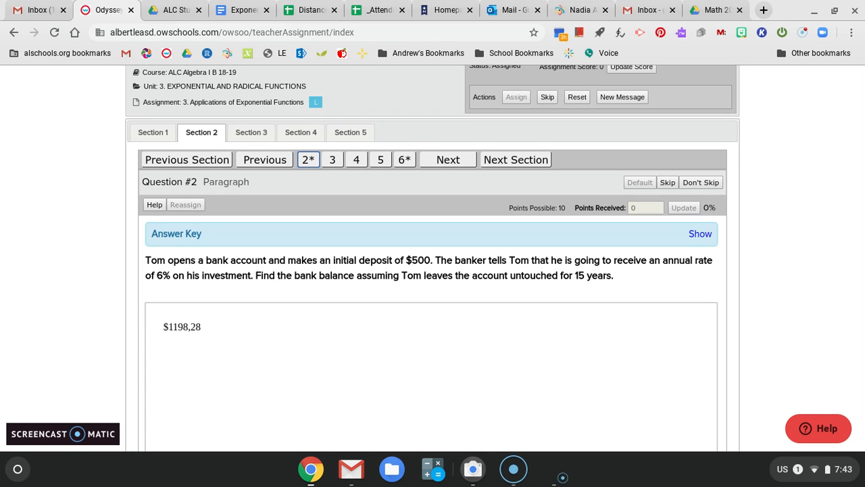
mouse_move(679, 260)
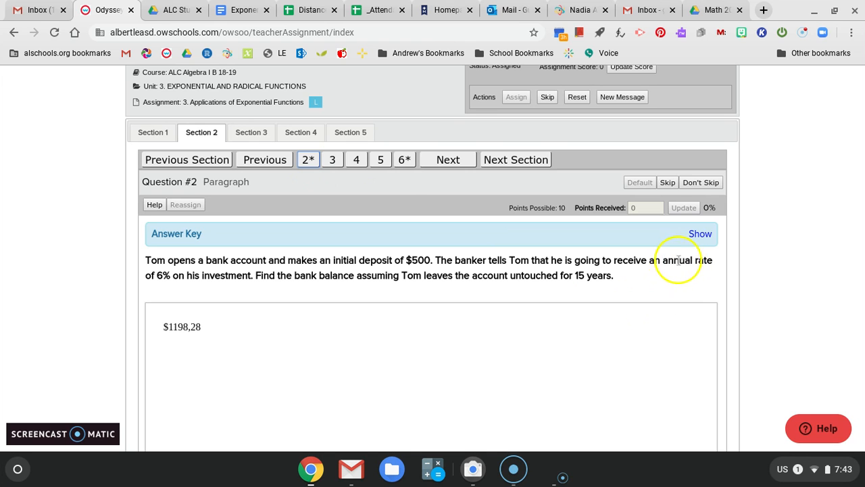
mouse_move(115, 283)
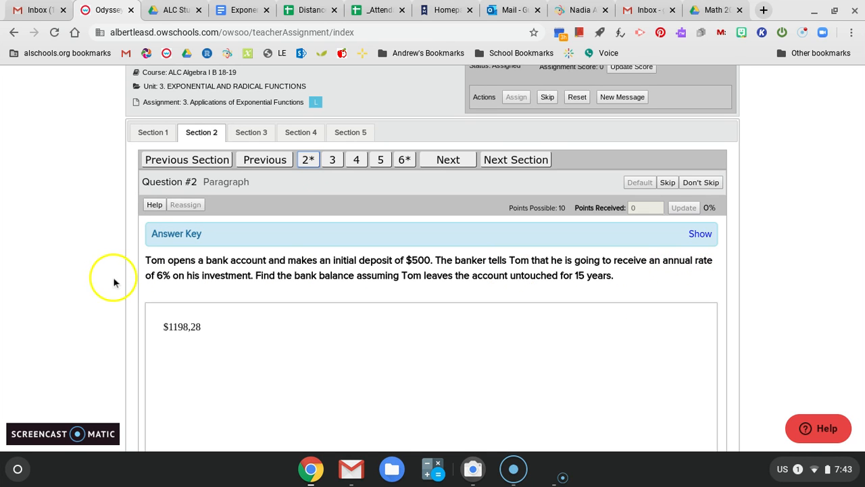
mouse_move(162, 276)
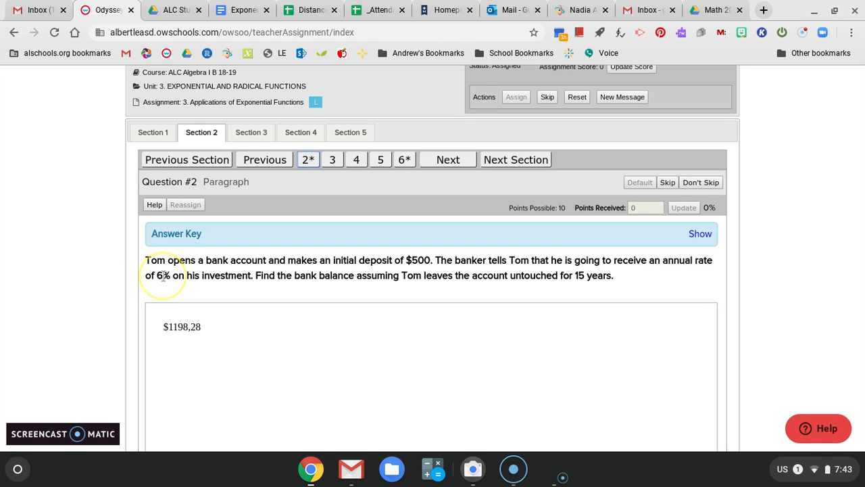
mouse_move(561, 276)
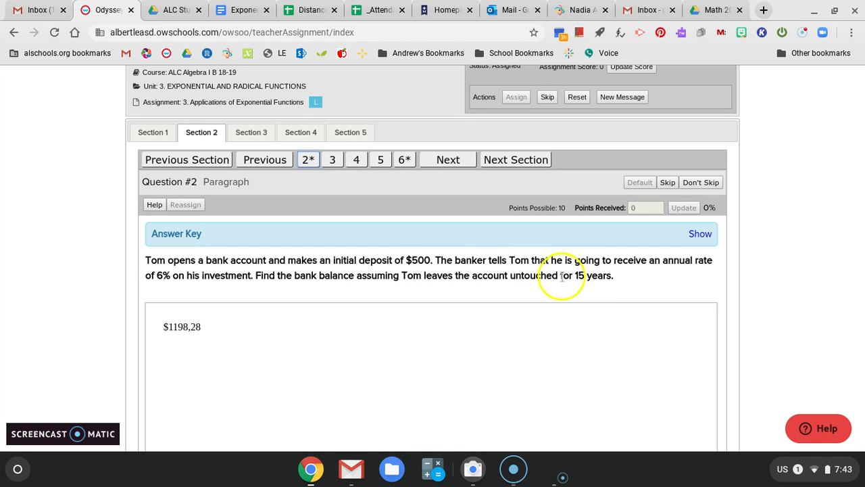
mouse_move(579, 276)
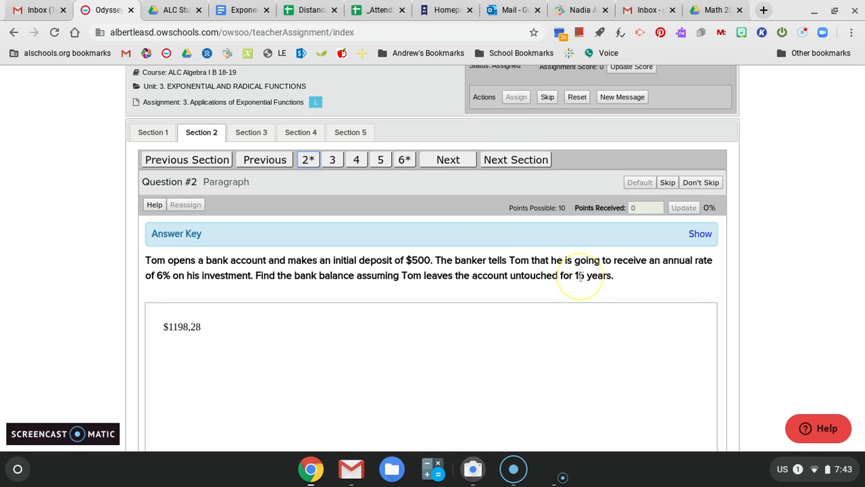
mouse_move(242, 10)
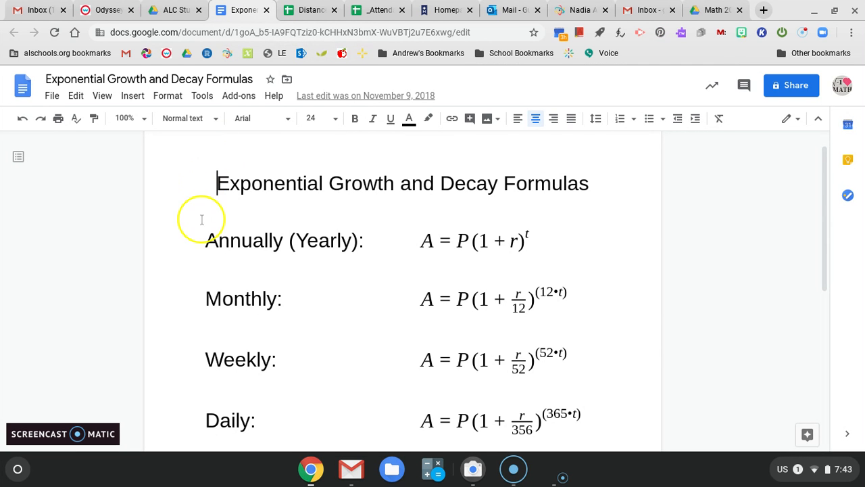
mouse_move(398, 244)
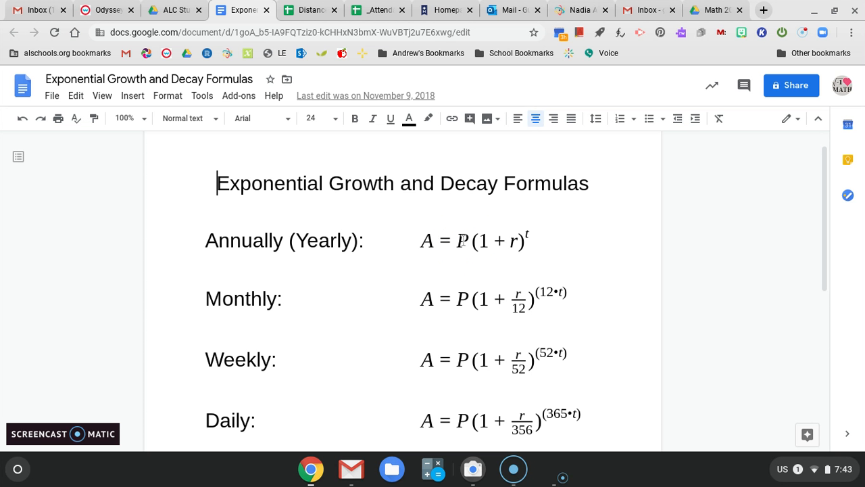
mouse_move(513, 241)
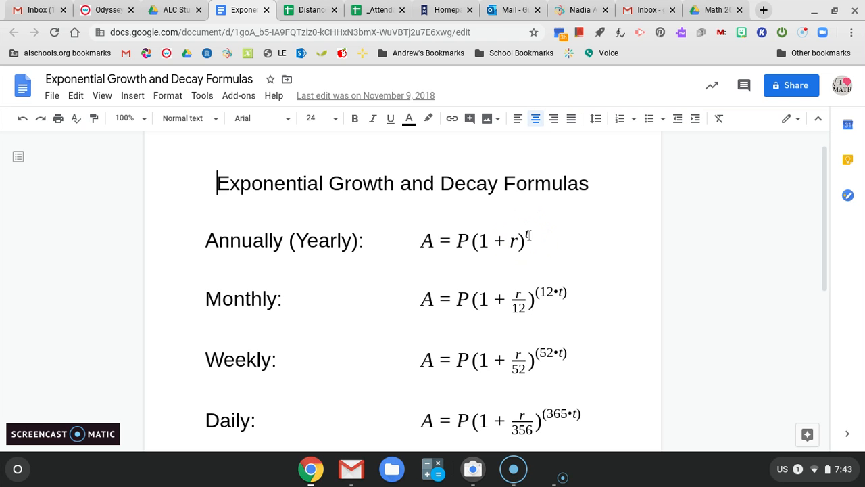
Step: Show the handwritten 500(1+0.06)^15 on a maximized camera view, then move to Desmos
left_click(473, 467)
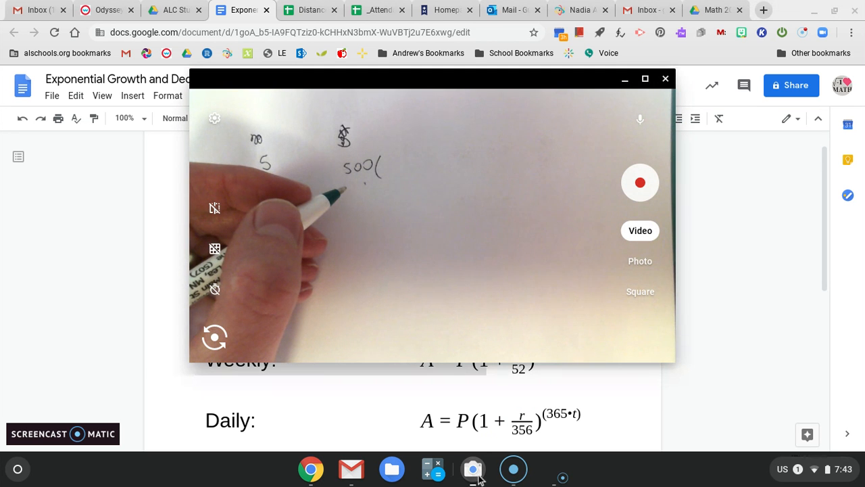
left_click(645, 78)
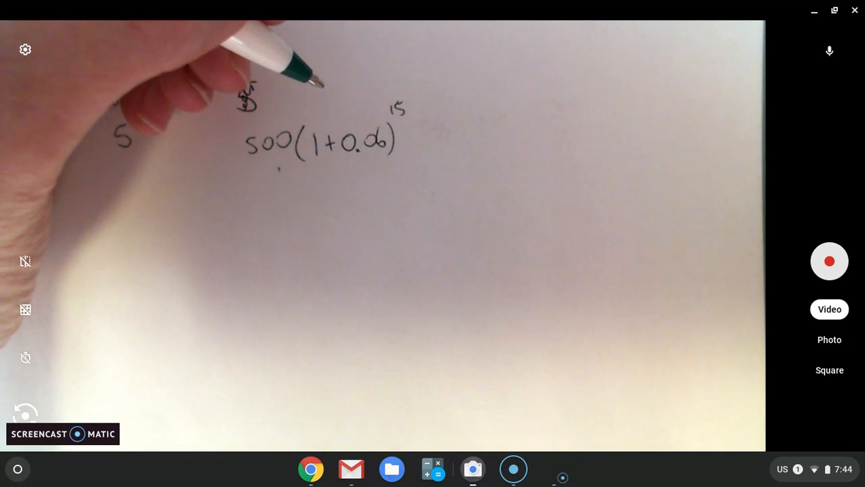
left_click(834, 11)
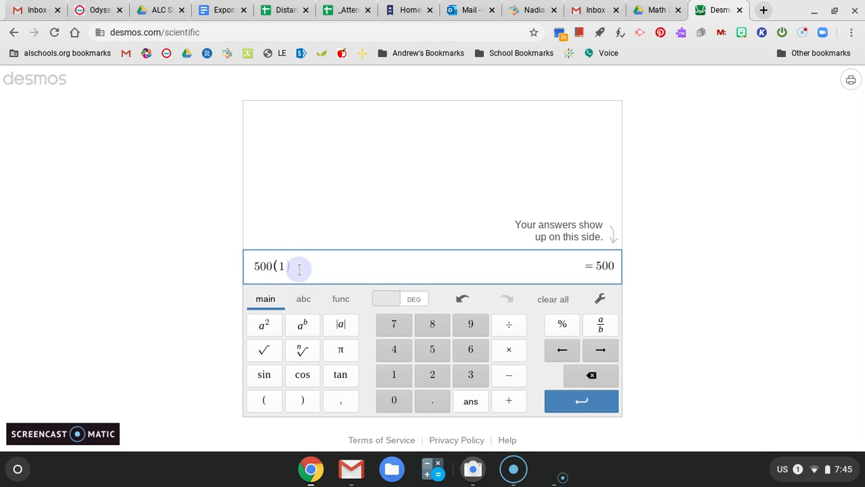
Step: Evaluate 500(1+0.06)^15 as 1198.279097 and return to the assignment
left_click(509, 400)
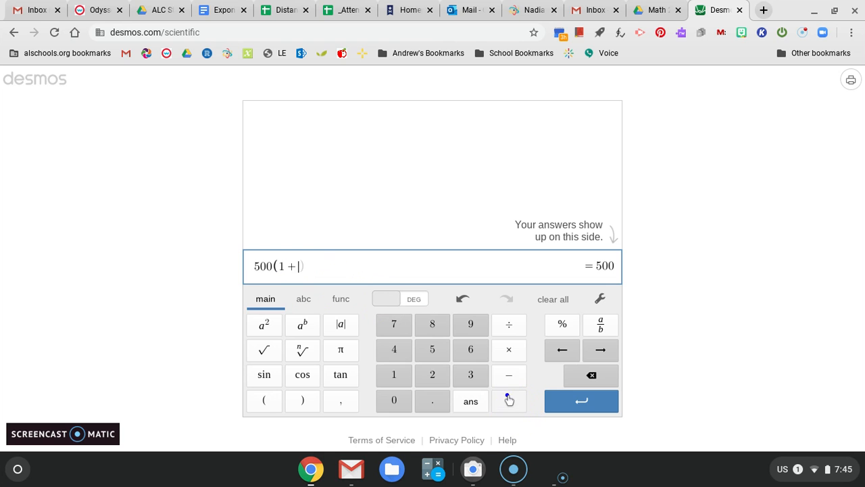
left_click(393, 400)
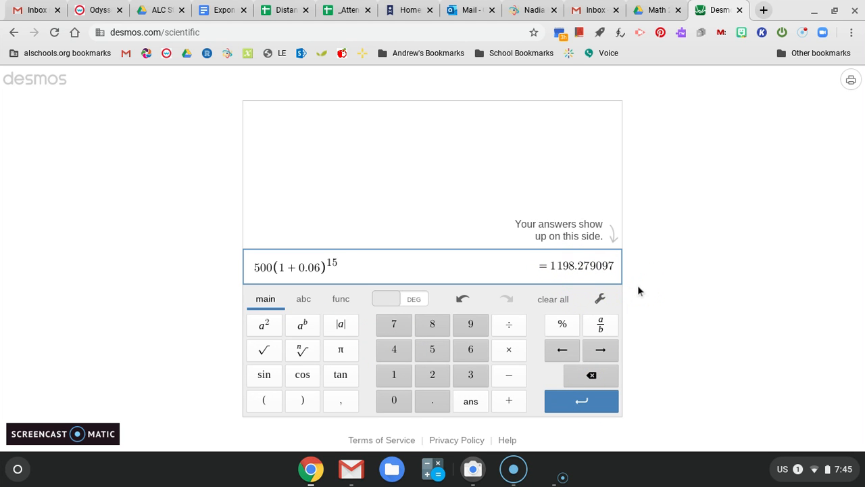
mouse_move(593, 10)
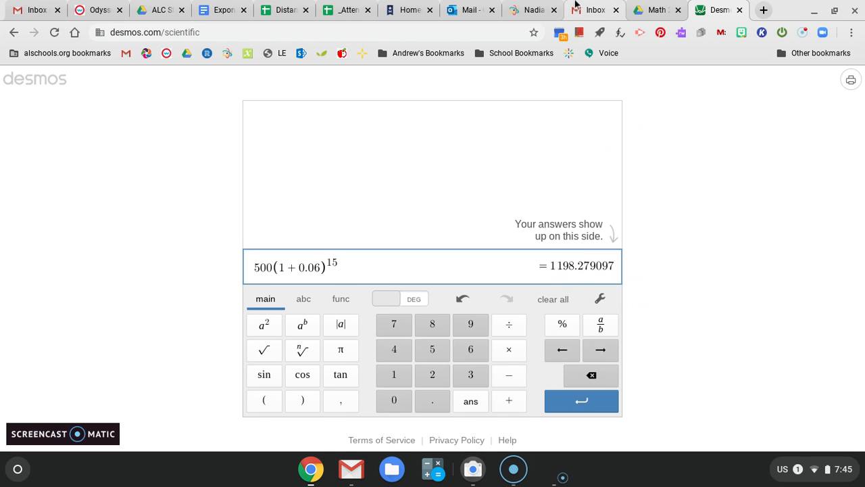
left_click(98, 10)
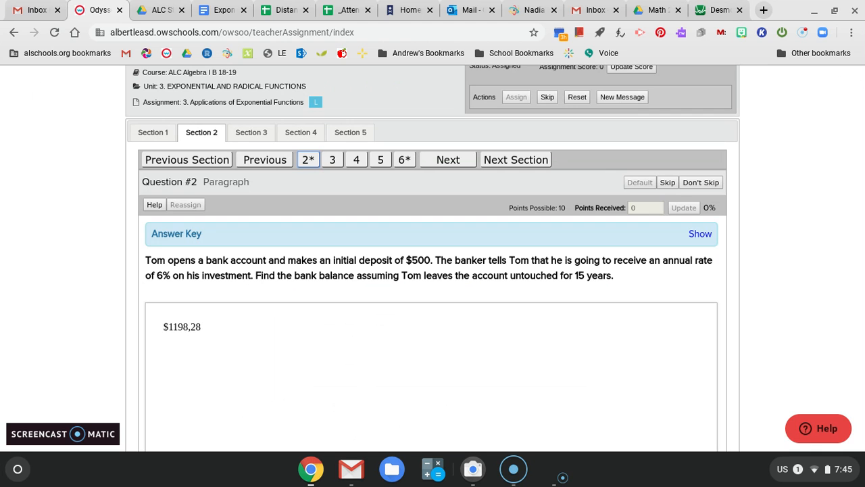
mouse_move(368, 159)
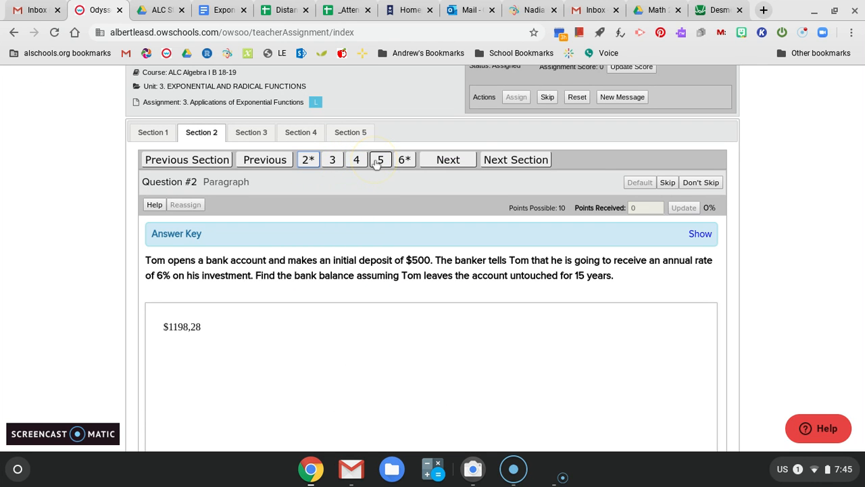
Step: View Questions 4 and 5 on continuous and weekly compounding, then bring up the formulas document
left_click(357, 160)
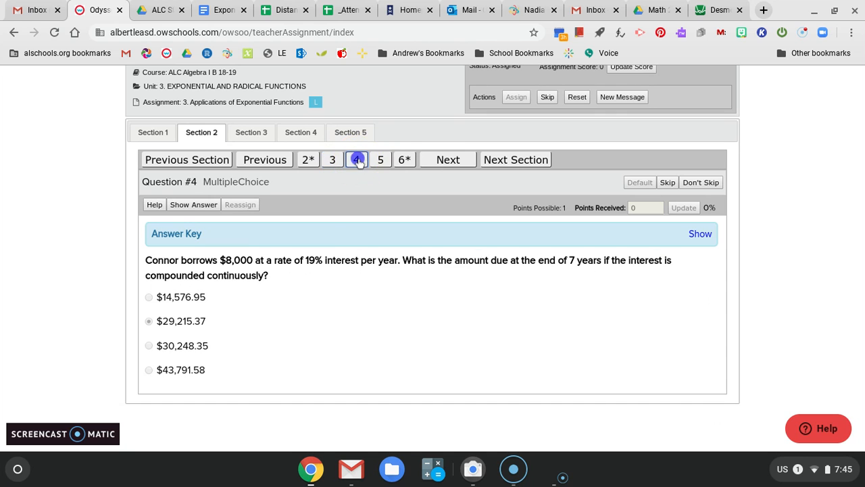
left_click(380, 160)
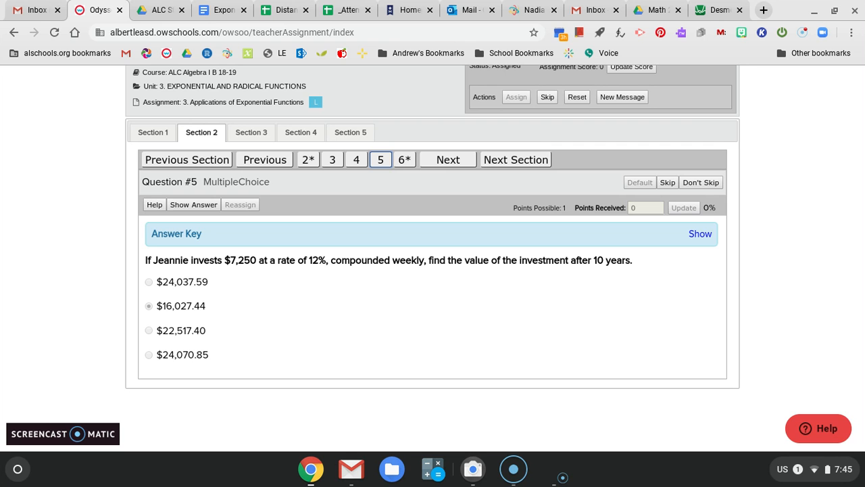
left_click(222, 10)
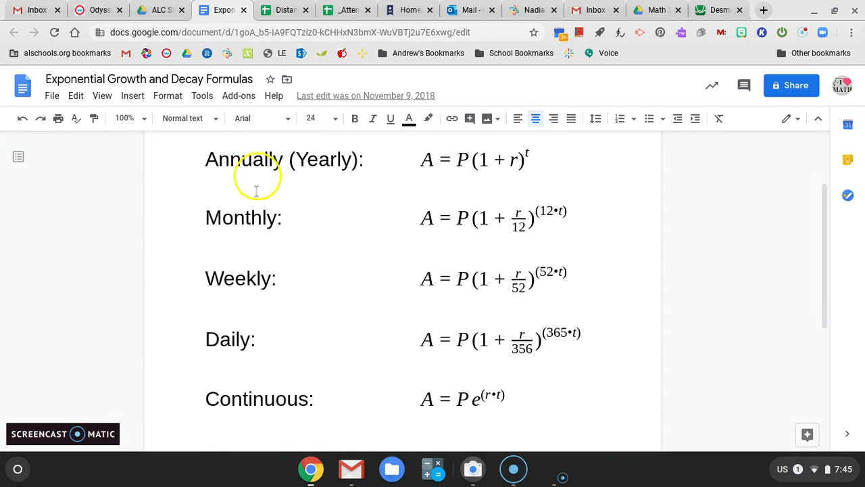
mouse_move(332, 271)
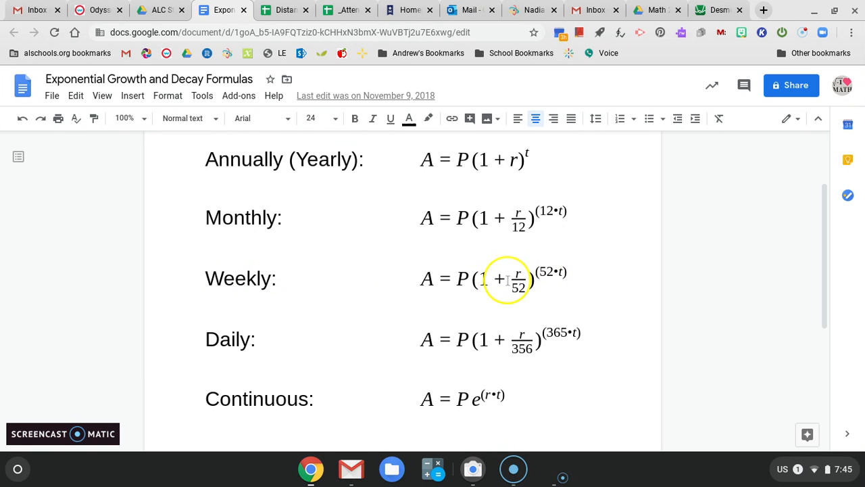
mouse_move(530, 154)
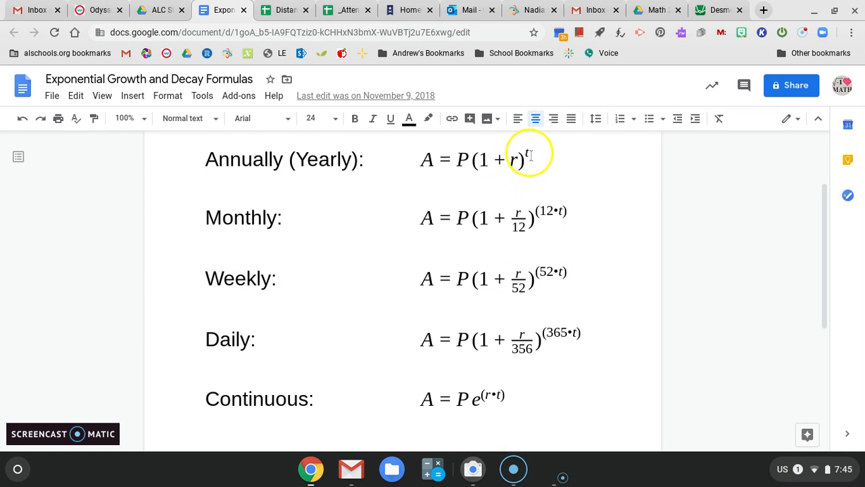
mouse_move(513, 291)
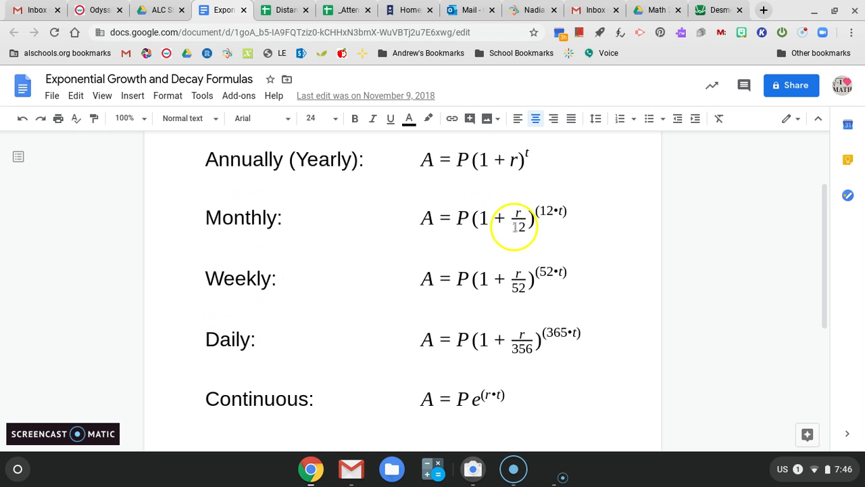
mouse_move(519, 278)
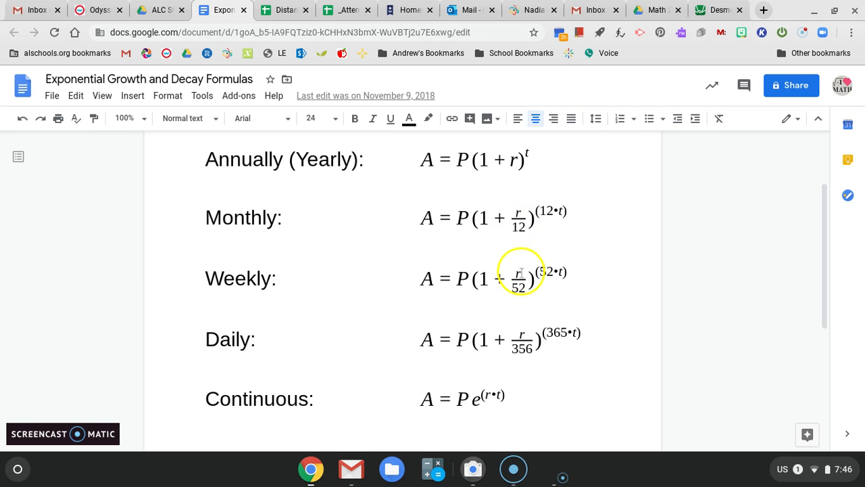
mouse_move(520, 291)
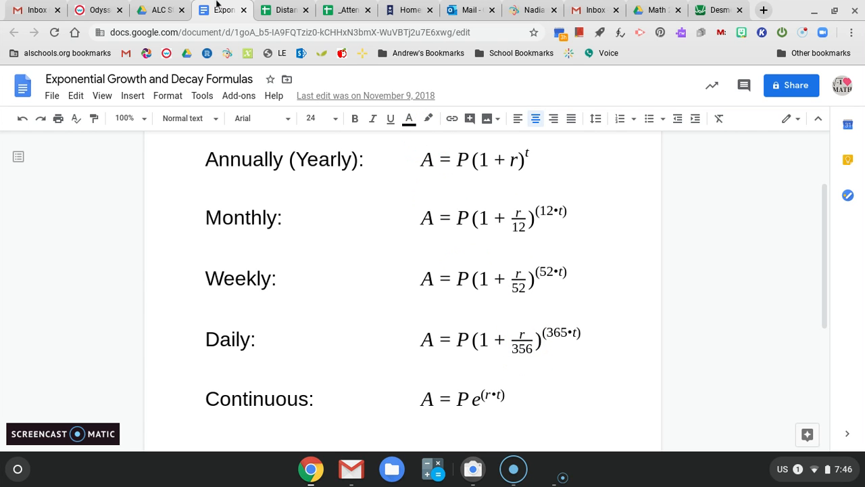
Step: Return to Question 5 on Jeannie's weekly-compounded investment after reviewing A = P(1 + r/52)^(52t)
left_click(97, 9)
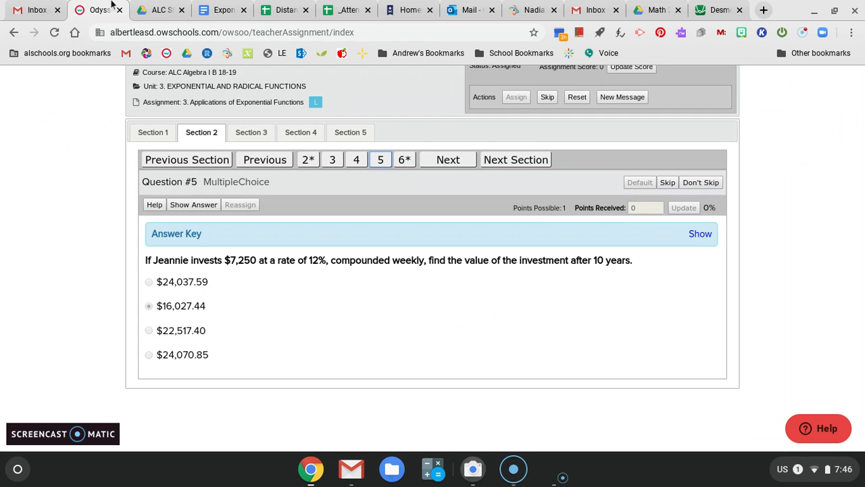
mouse_move(327, 317)
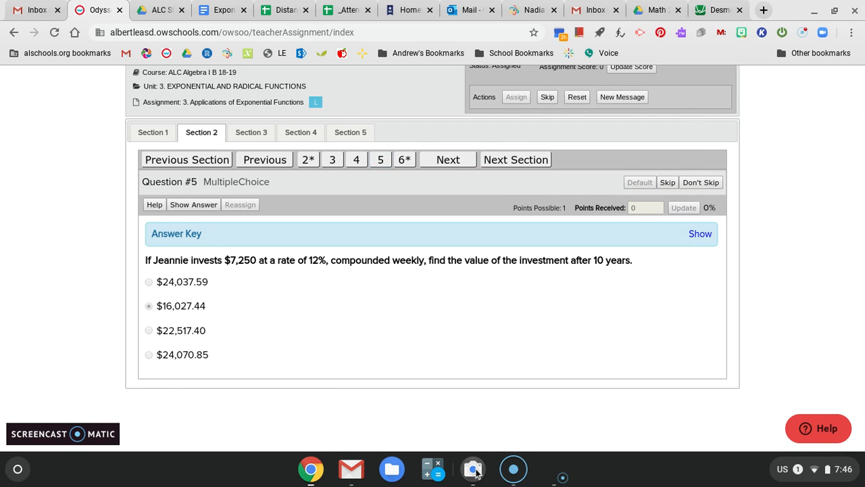
Step: Start an exponent on 7250(1+0.12/52) in the Desmos calculator
left_click(719, 9)
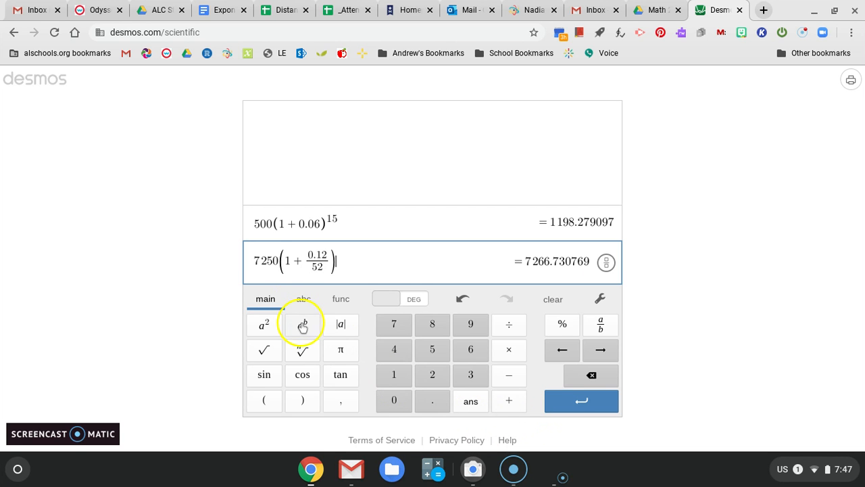
left_click(303, 325)
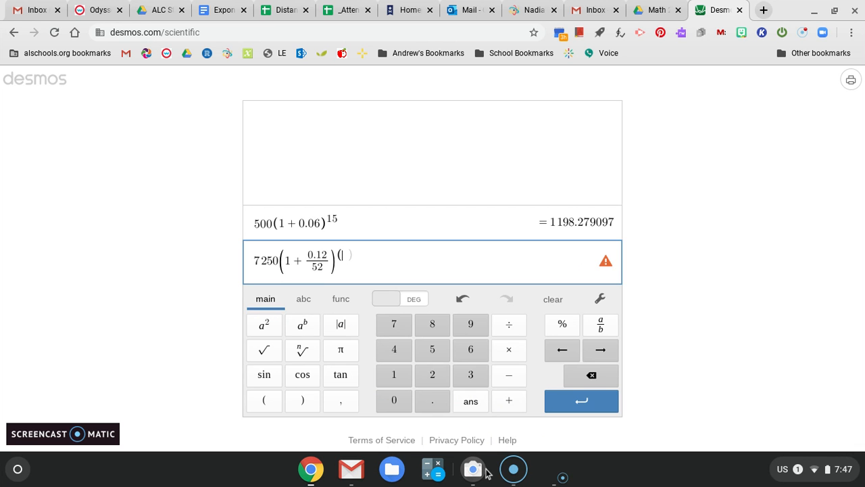
Step: Show the handwritten 7250(1+.12/52)^(52·10) on camera and reopen the formulas document
left_click(473, 467)
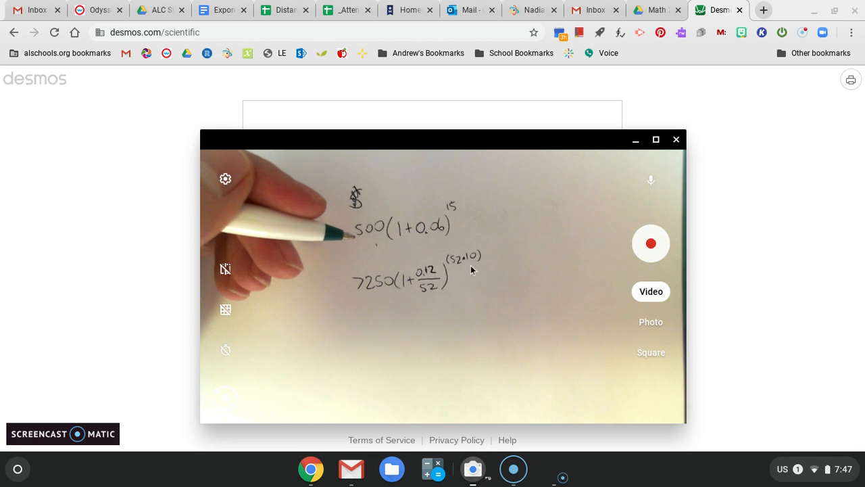
left_click(216, 10)
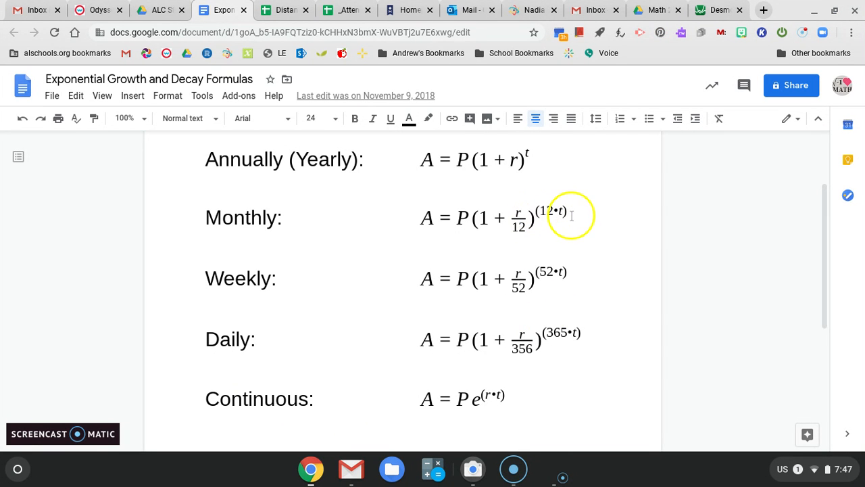
mouse_move(719, 10)
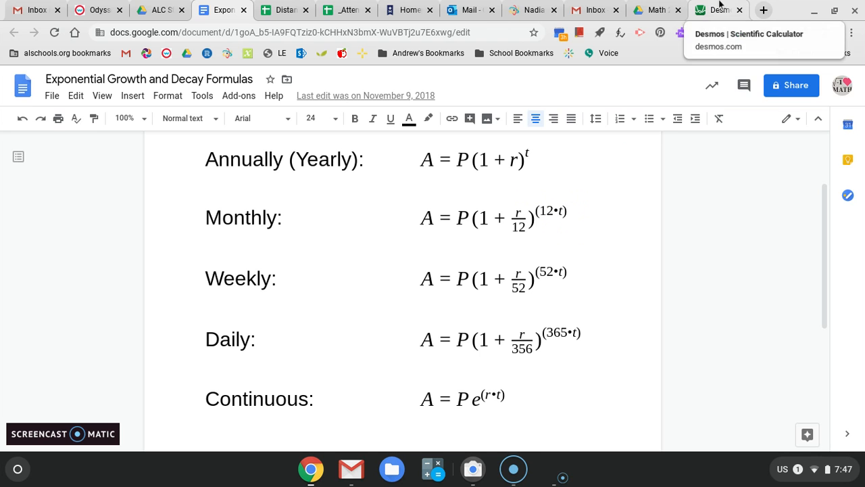
Step: Enter 52 into the exponent of the weekly growth expression in Desmos
left_click(717, 10)
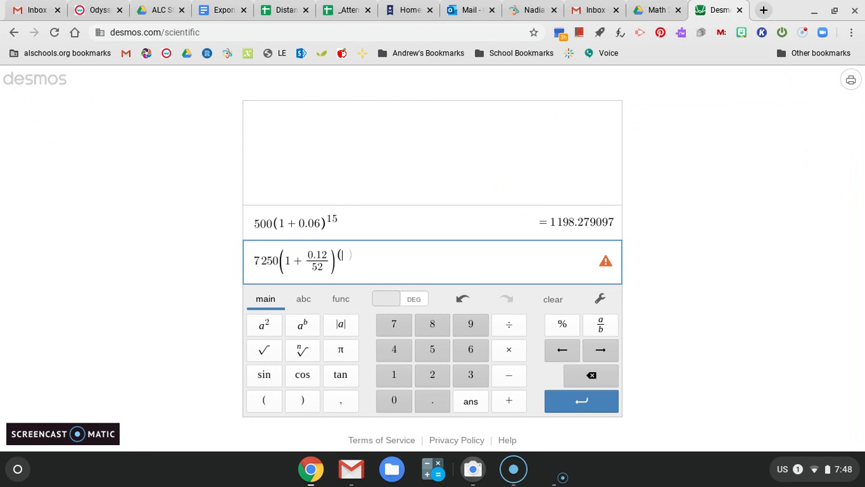
type("52")
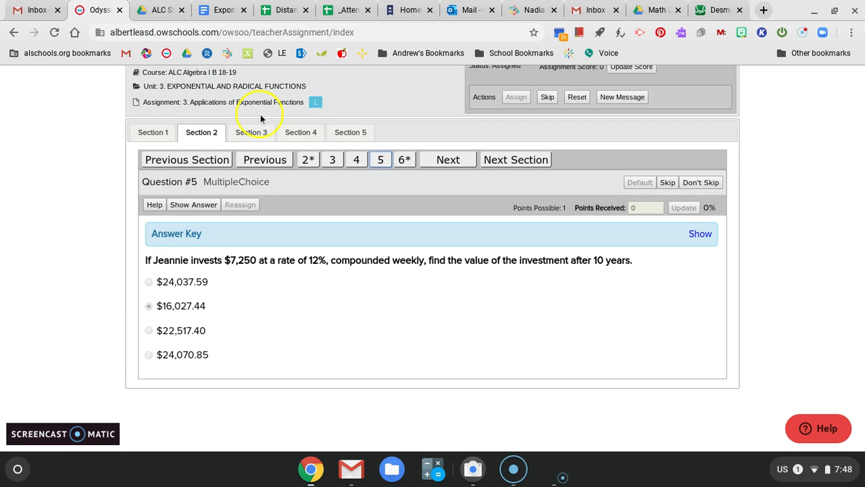
Step: Bring up Question 4 on Connor's $8,000 loan at 19% continuous and show the handwritten work
left_click(357, 160)
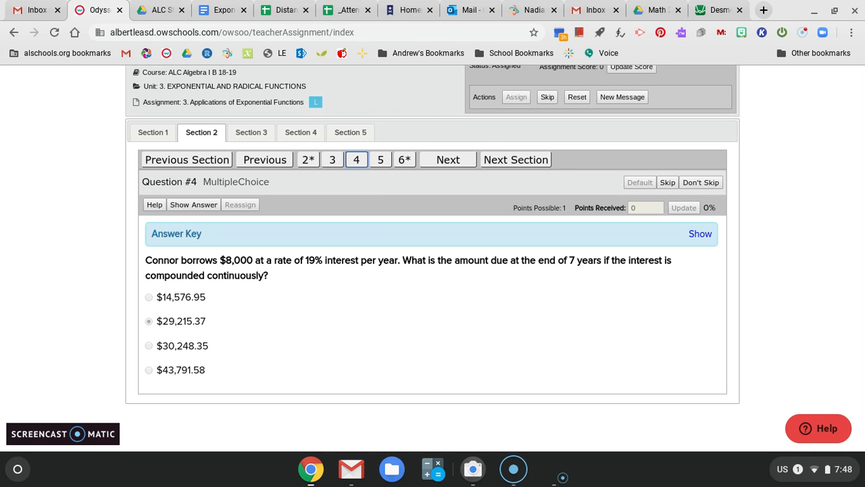
mouse_move(611, 287)
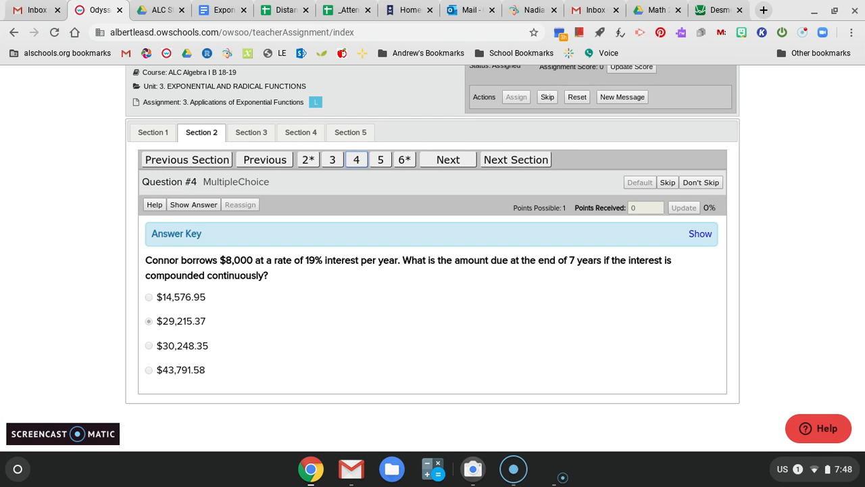
mouse_move(273, 195)
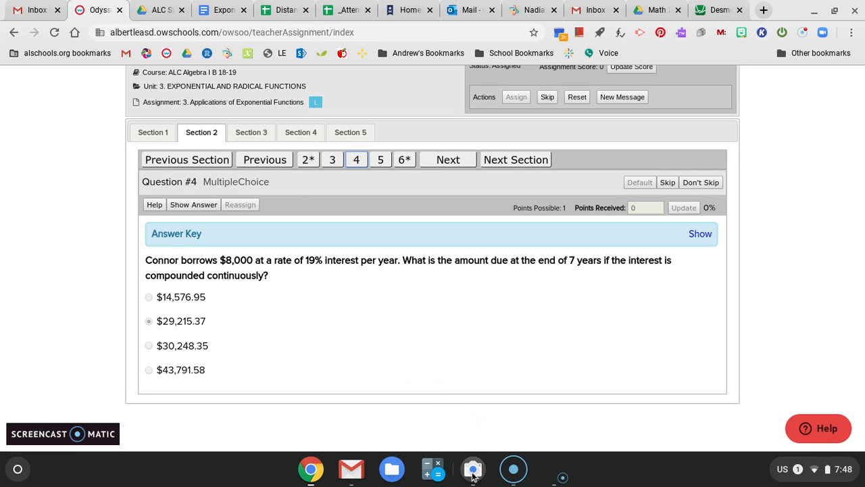
left_click(474, 468)
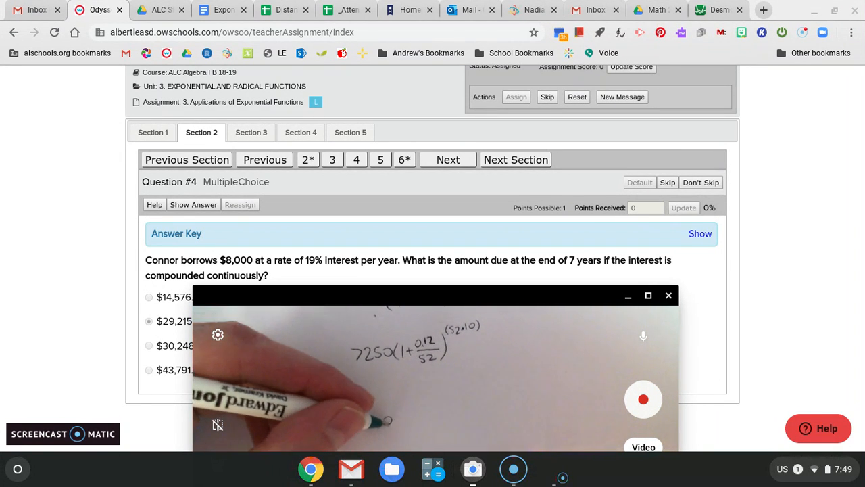
Step: Check the continuous formula, write 8000e^(0.19·7) on camera, and shrink the camera window
left_click(648, 294)
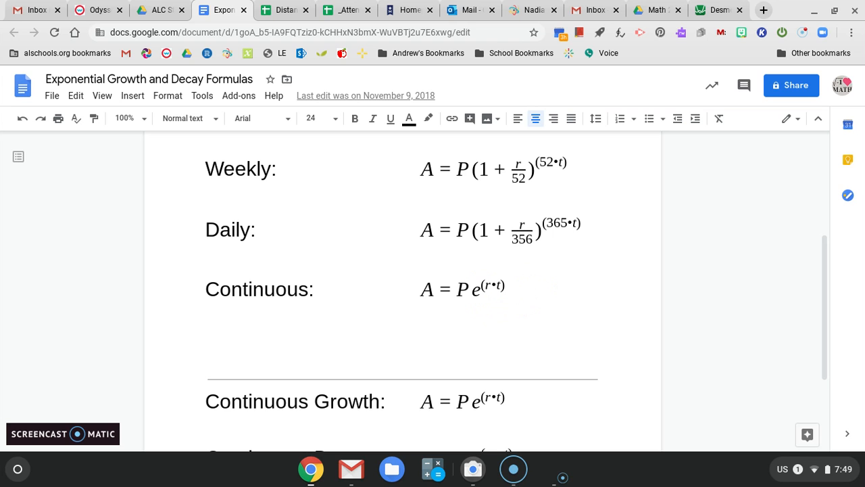
mouse_move(502, 424)
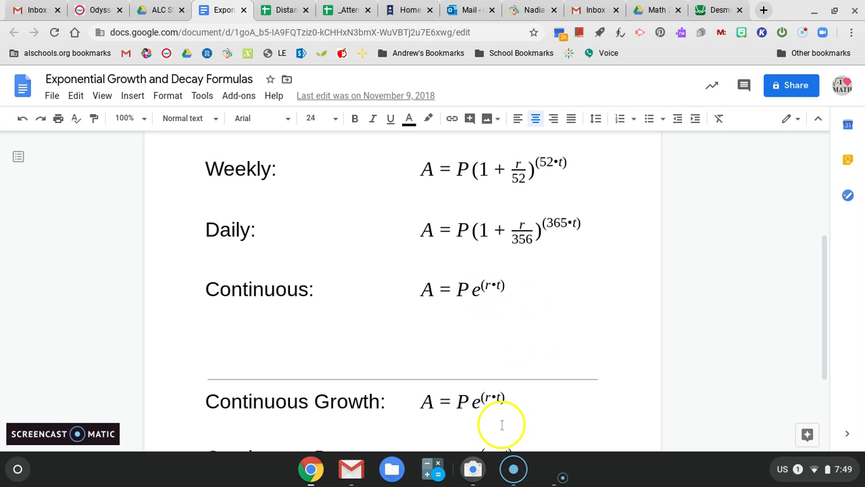
mouse_move(492, 285)
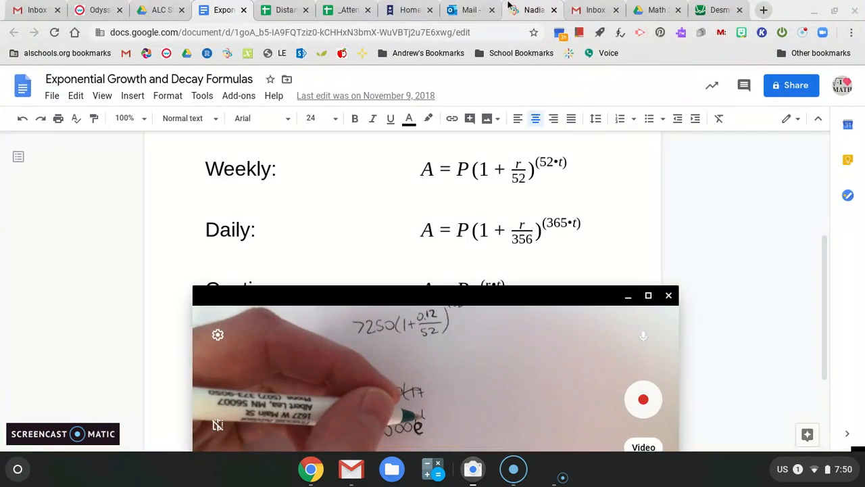
left_click(97, 9)
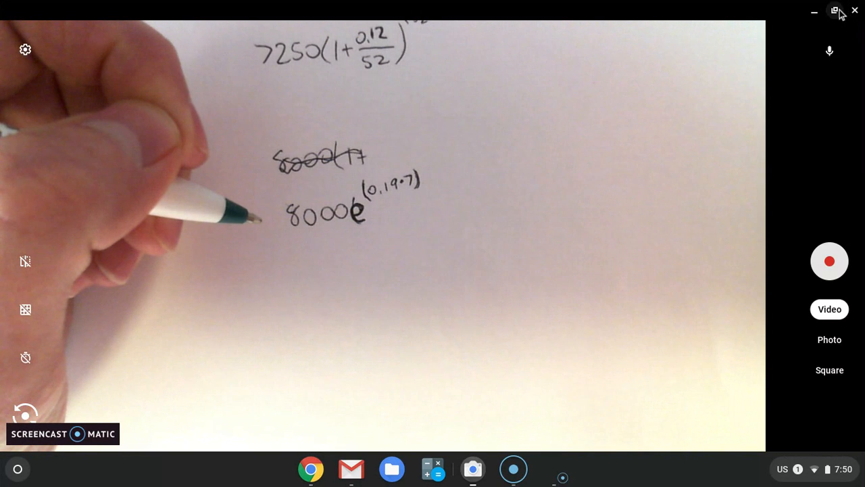
left_click(834, 11)
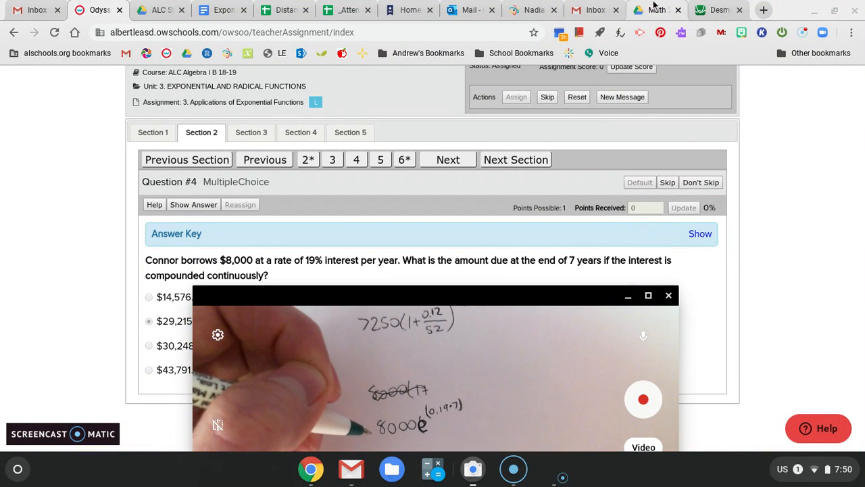
Step: Enter 8000e^(0.19·7) on a new Desmos line, getting 30248.3471
left_click(718, 9)
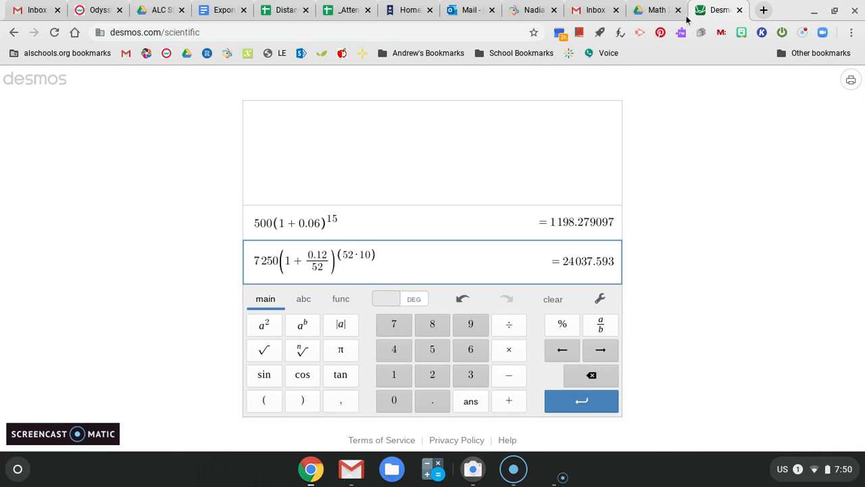
left_click(581, 400)
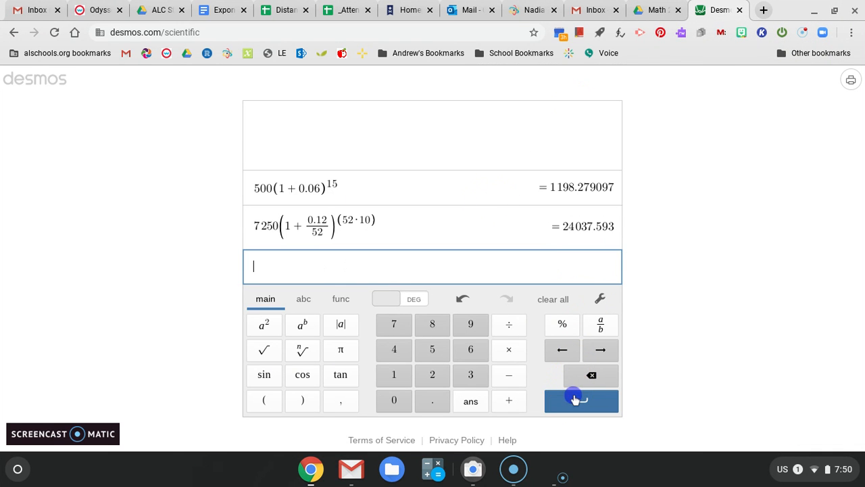
left_click(341, 299)
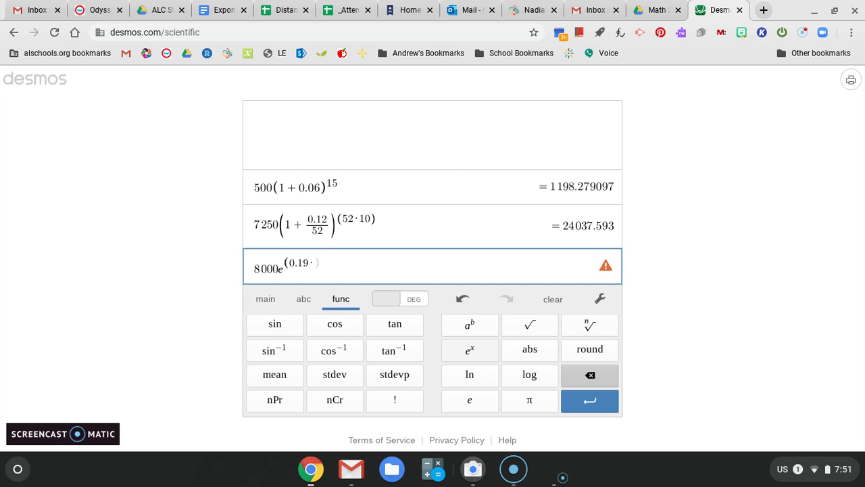
type("7)")
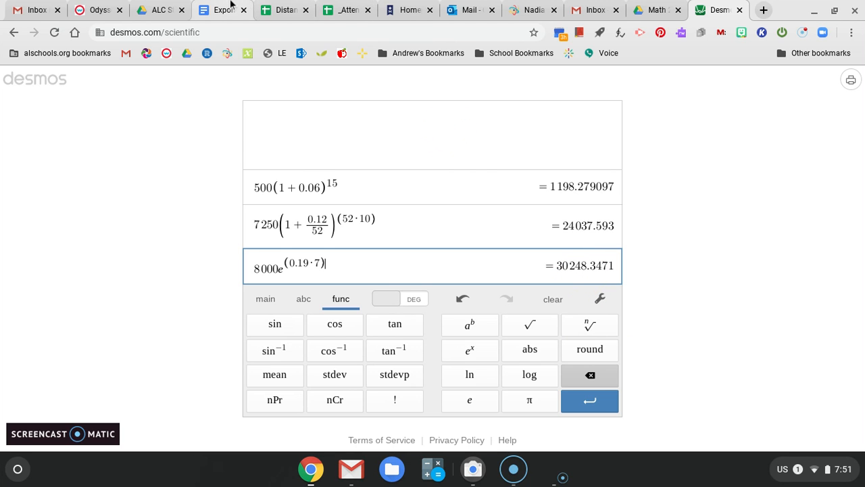
mouse_move(223, 9)
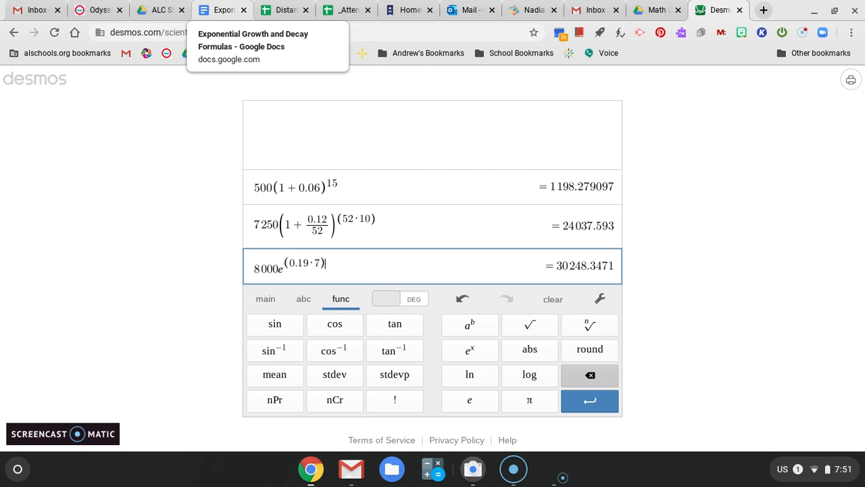
Step: View the formulas sheet showing A = Pe^(r·t) for continuous compounding
left_click(222, 9)
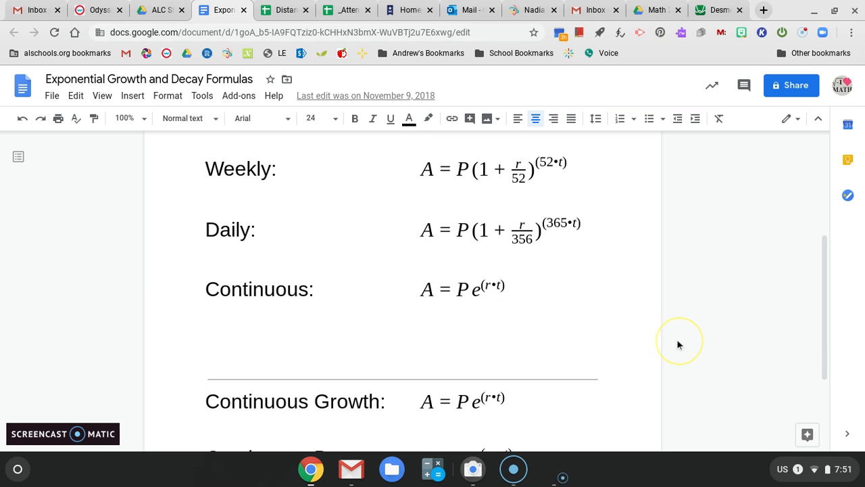
mouse_move(633, 284)
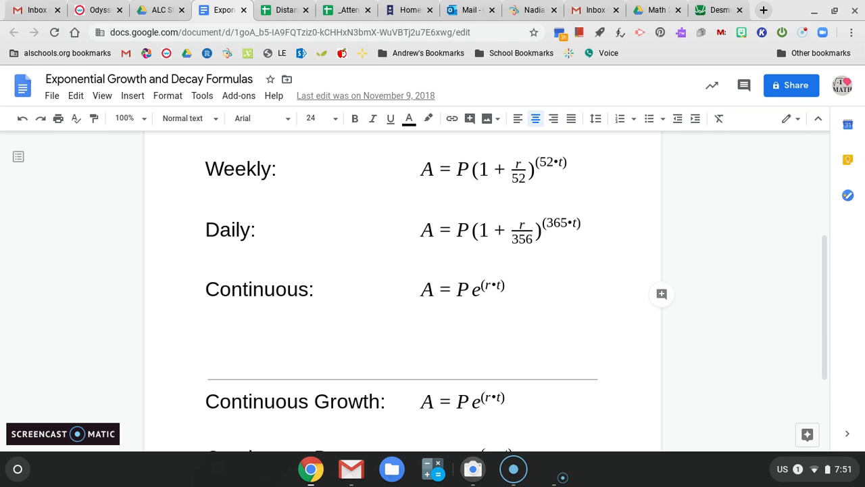
mouse_move(711, 243)
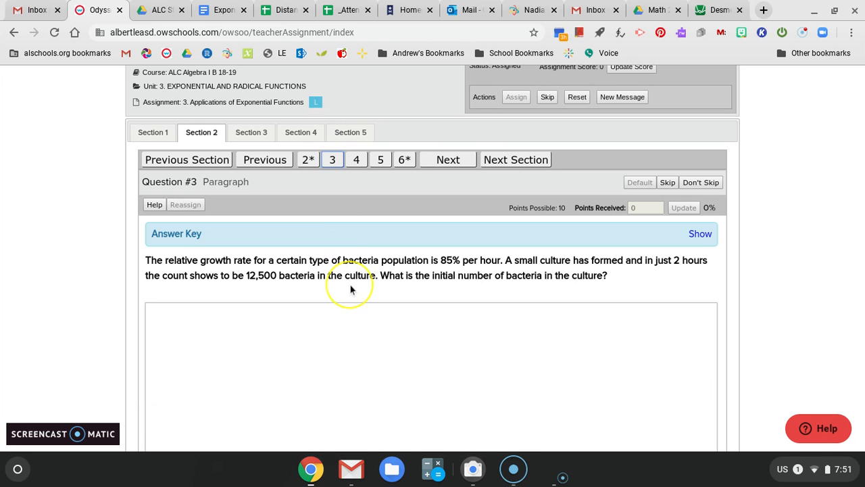
mouse_move(514, 468)
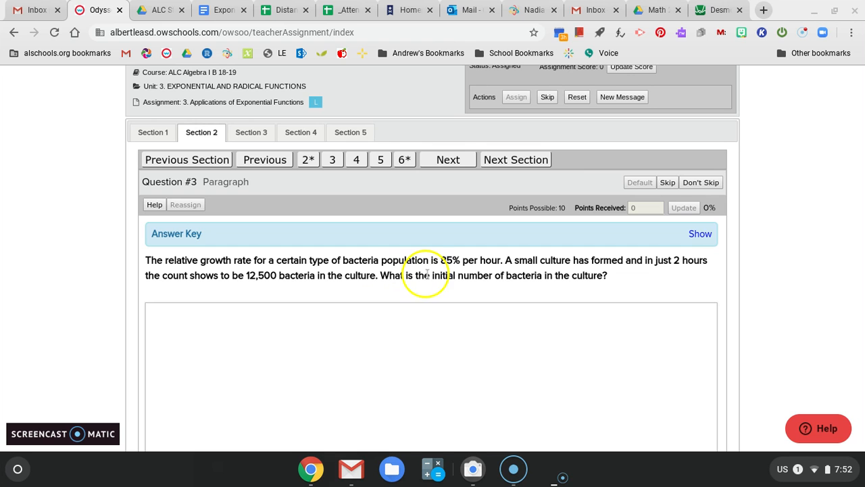
mouse_move(576, 282)
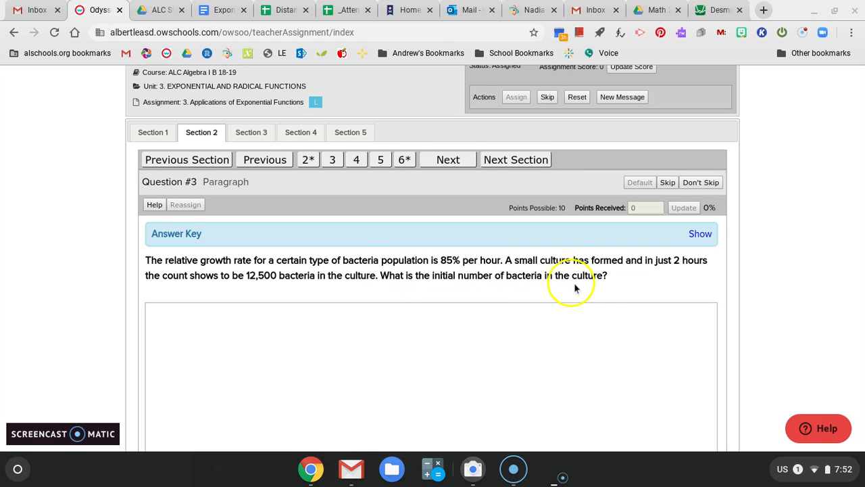
mouse_move(421, 280)
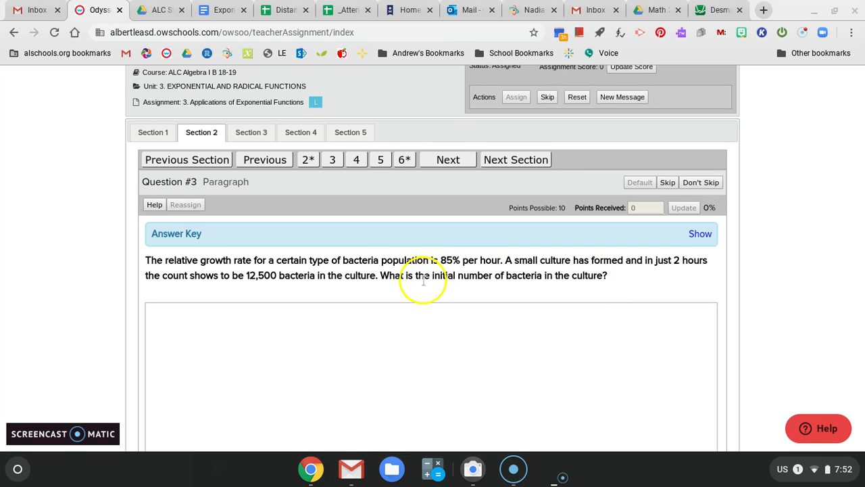
mouse_move(481, 278)
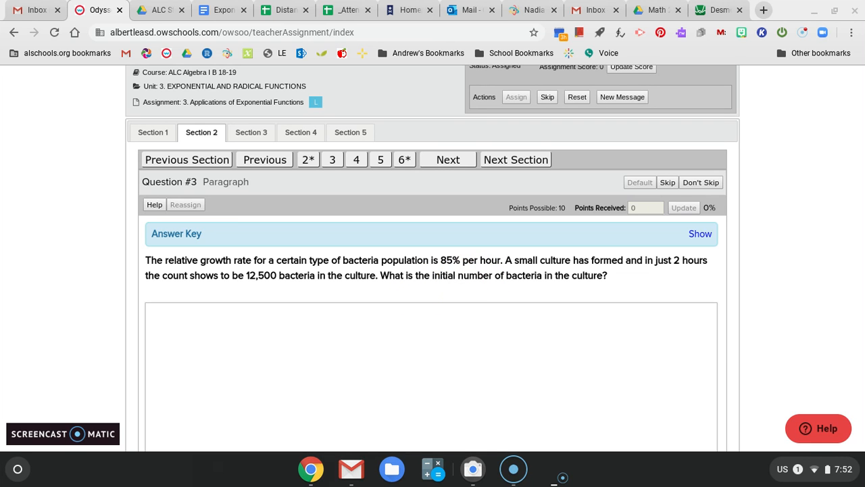
mouse_move(365, 174)
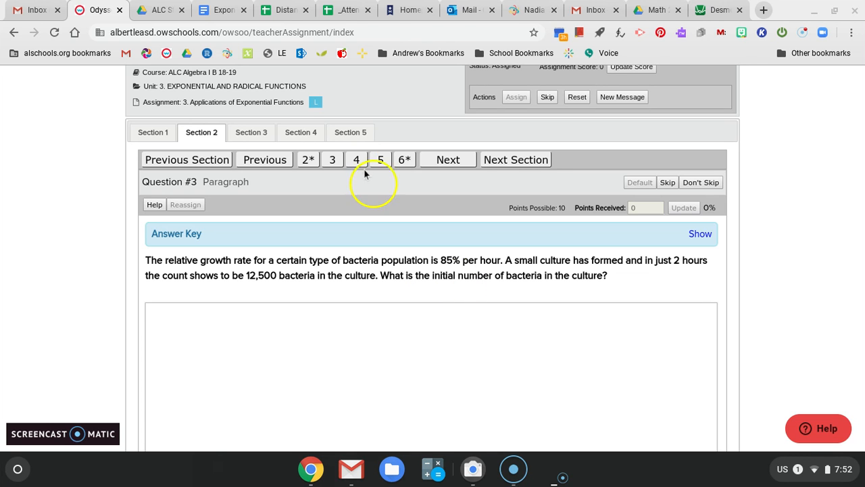
left_click(221, 9)
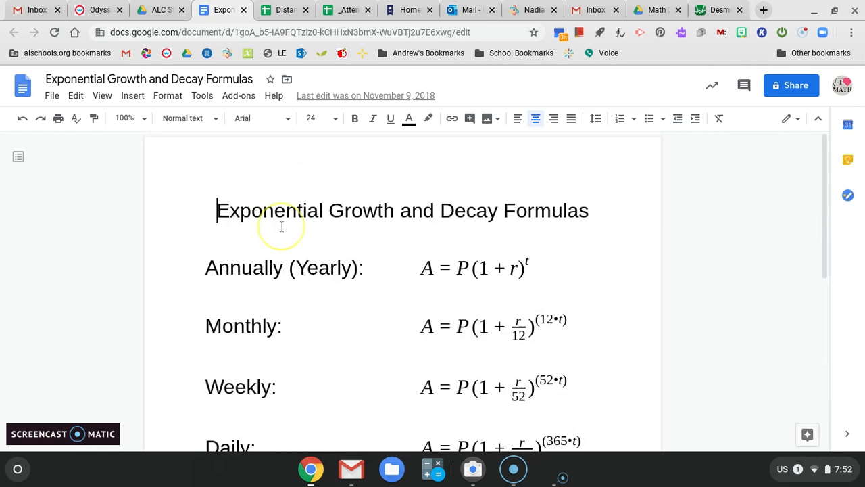
mouse_move(341, 278)
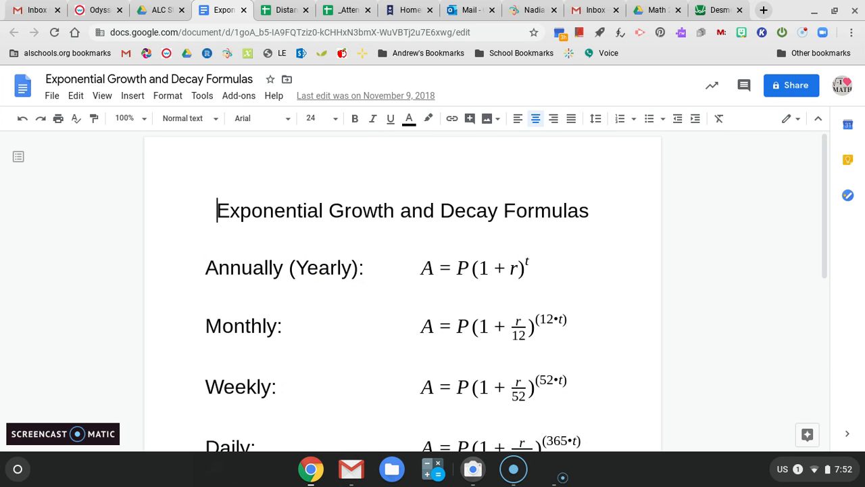
left_click(97, 9)
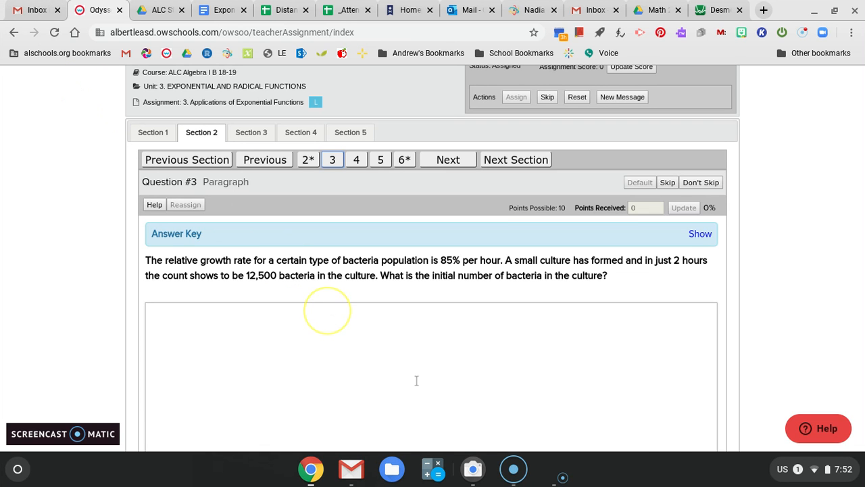
Step: Show the camera with handwritten A = P(1+r)^t over the bacteria question
left_click(473, 467)
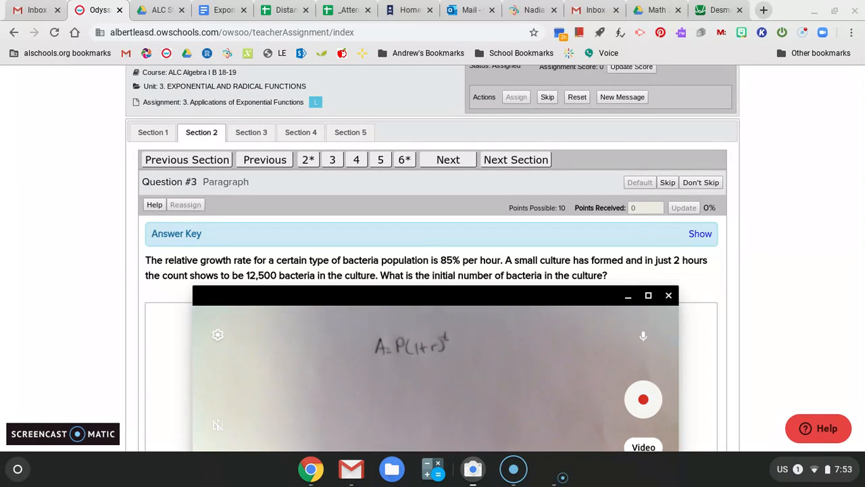
Step: Evaluate (1+0.85)^2 in Desmos, getting 3.4225
left_click(719, 10)
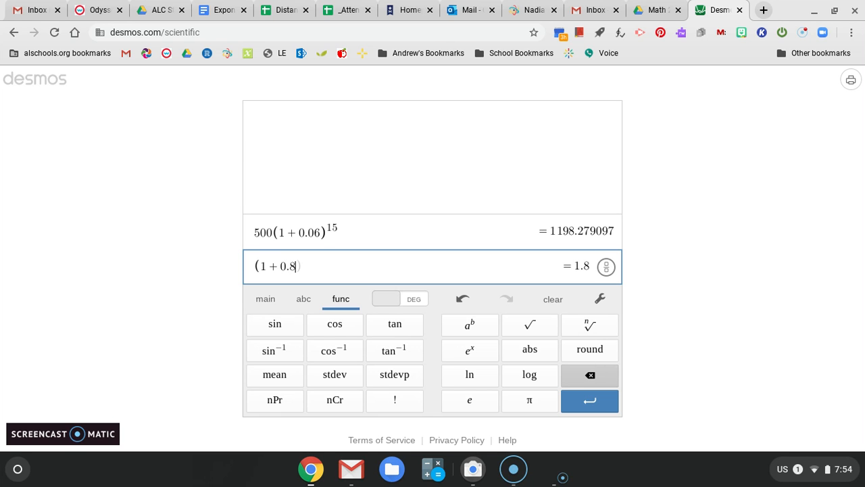
type("5")
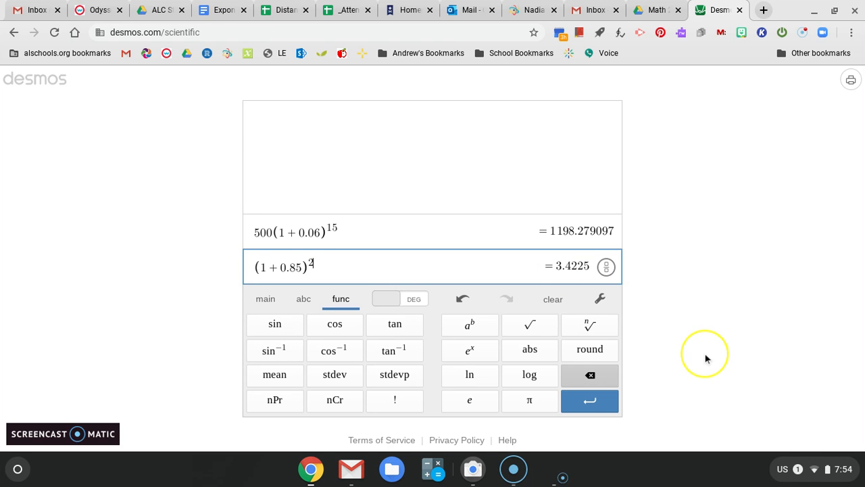
mouse_move(706, 354)
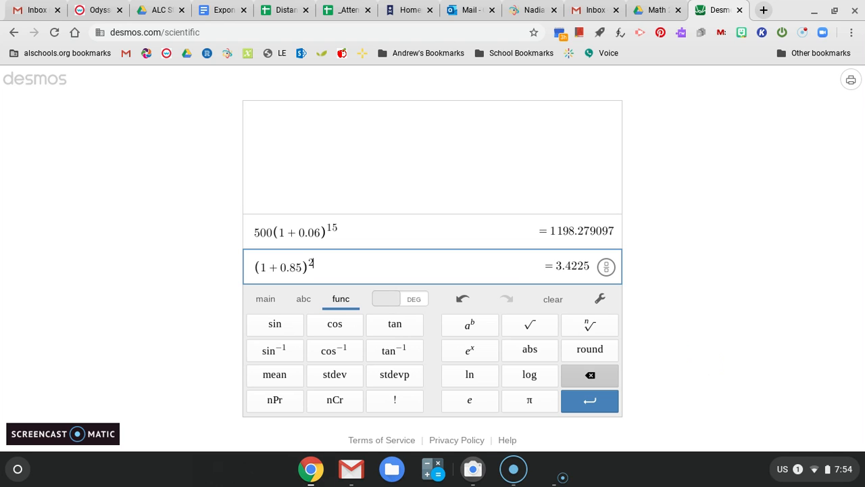